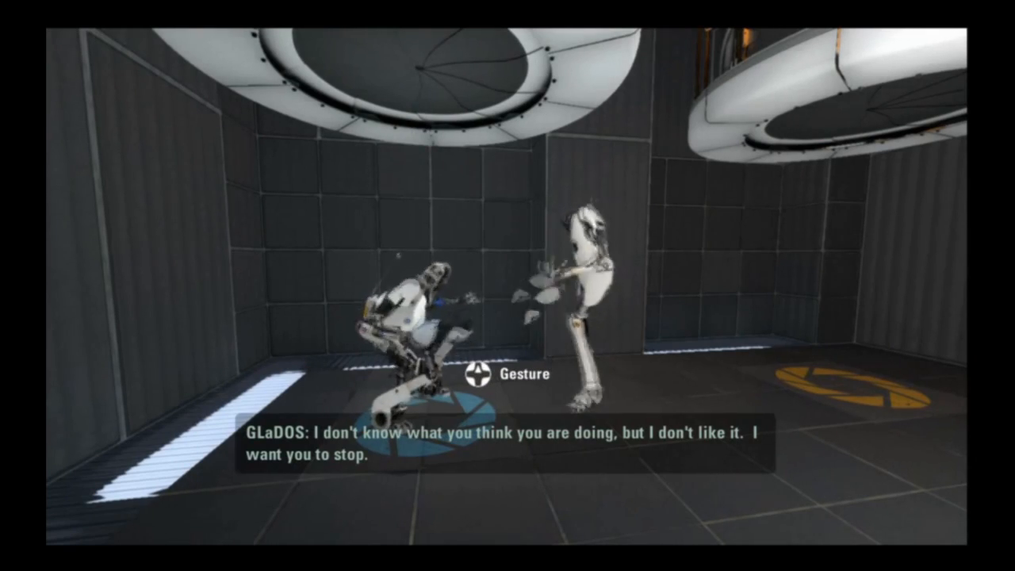
{"action": "mouse_move", "coordinate": [507, 285]}
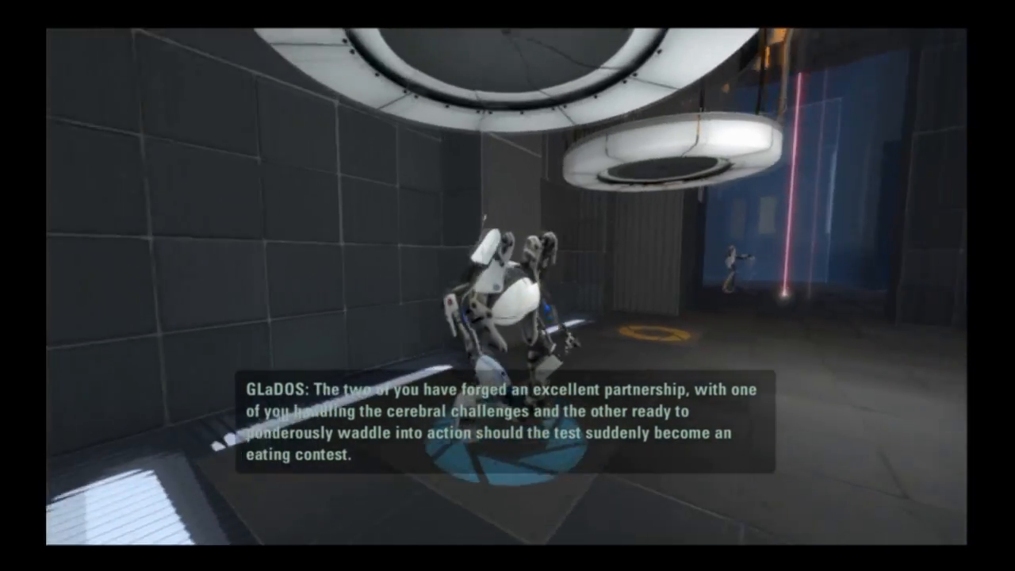
{"action": "mouse_move", "coordinate": [507, 286]}
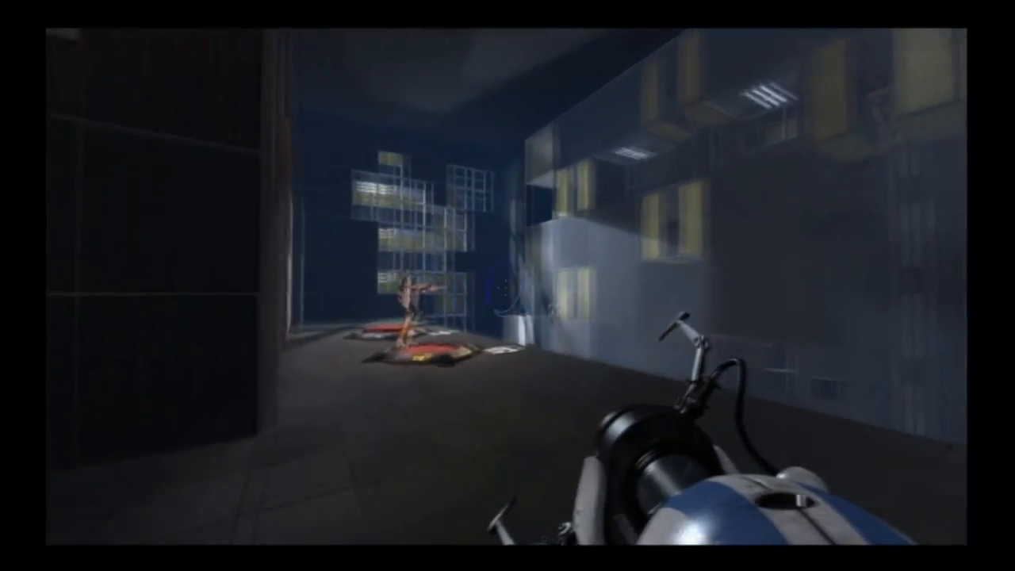
{"action": "mouse_move", "coordinate": [508, 285]}
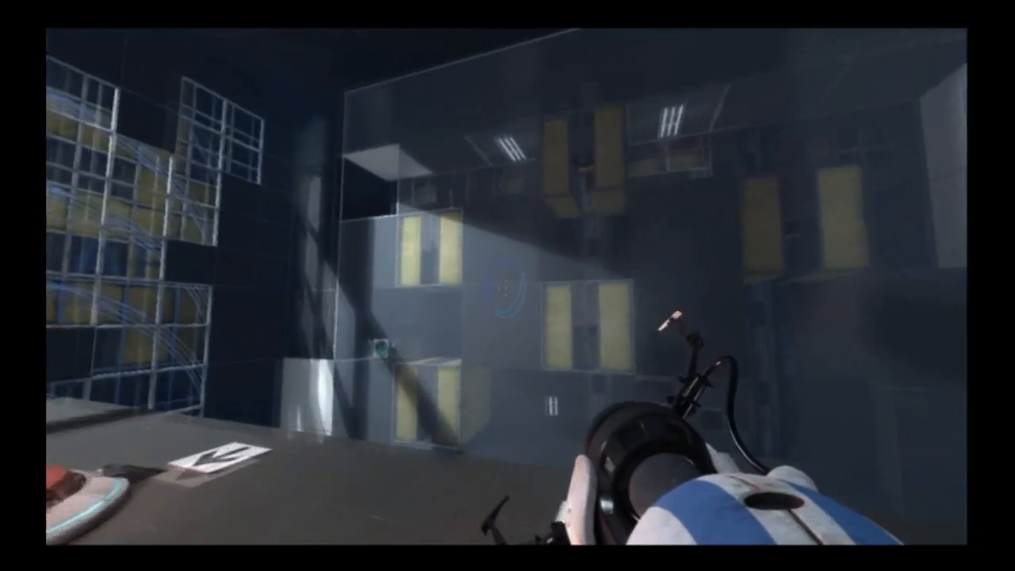
{"action": "mouse_move", "coordinate": [508, 285]}
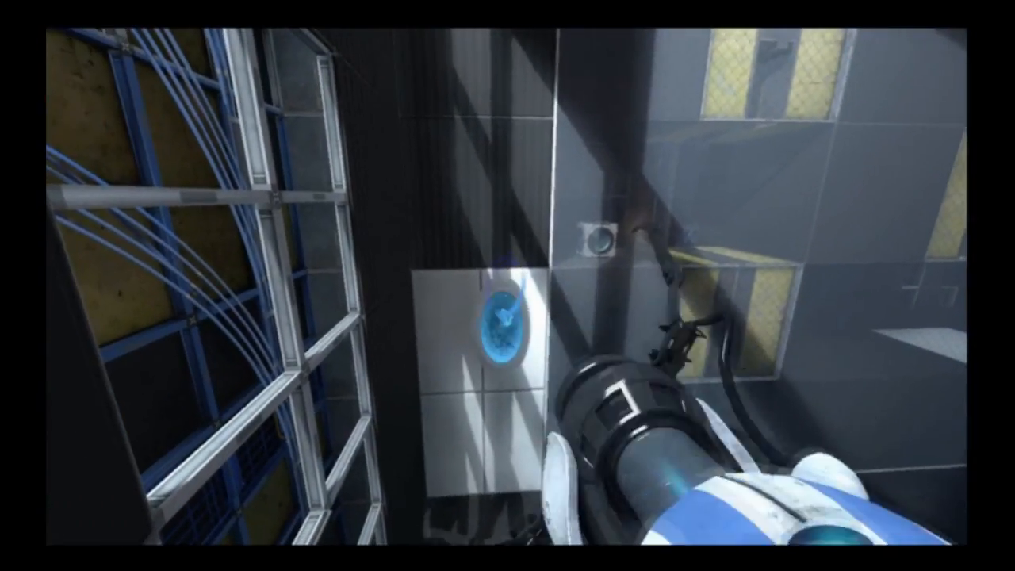
{"action": "mouse_move", "coordinate": [507, 286]}
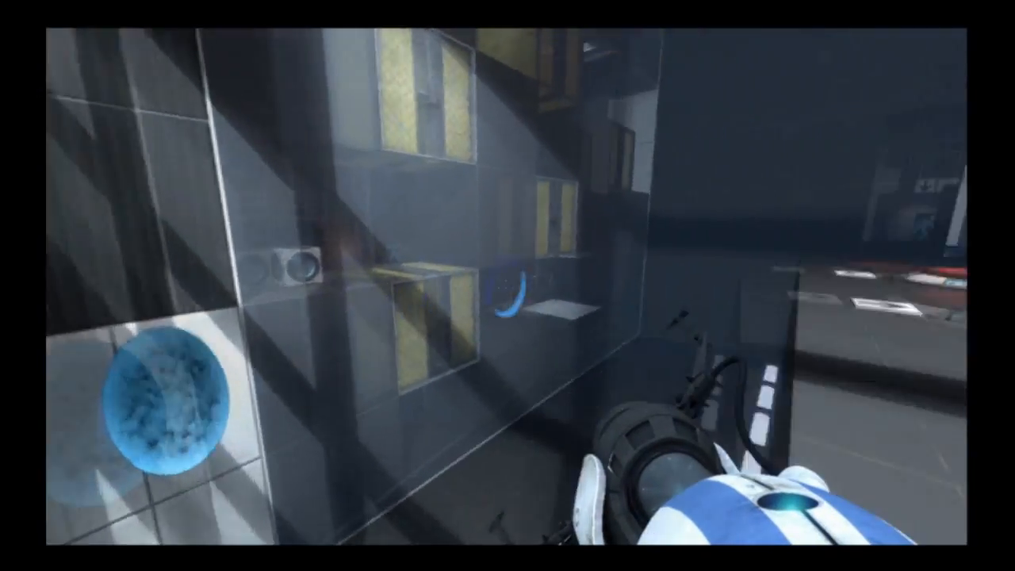
{"action": "mouse_move", "coordinate": [507, 285]}
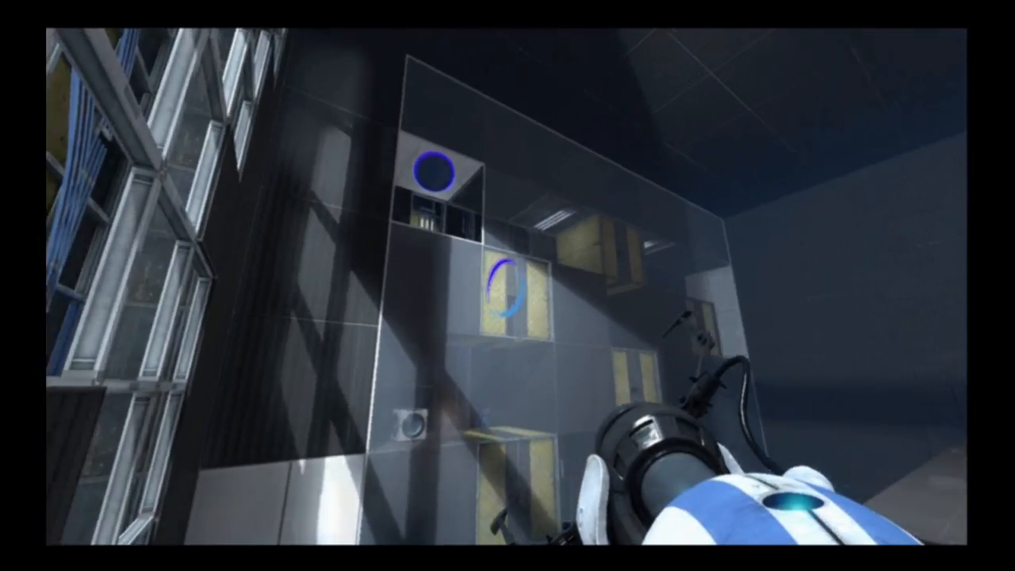
{"action": "mouse_move", "coordinate": [508, 285]}
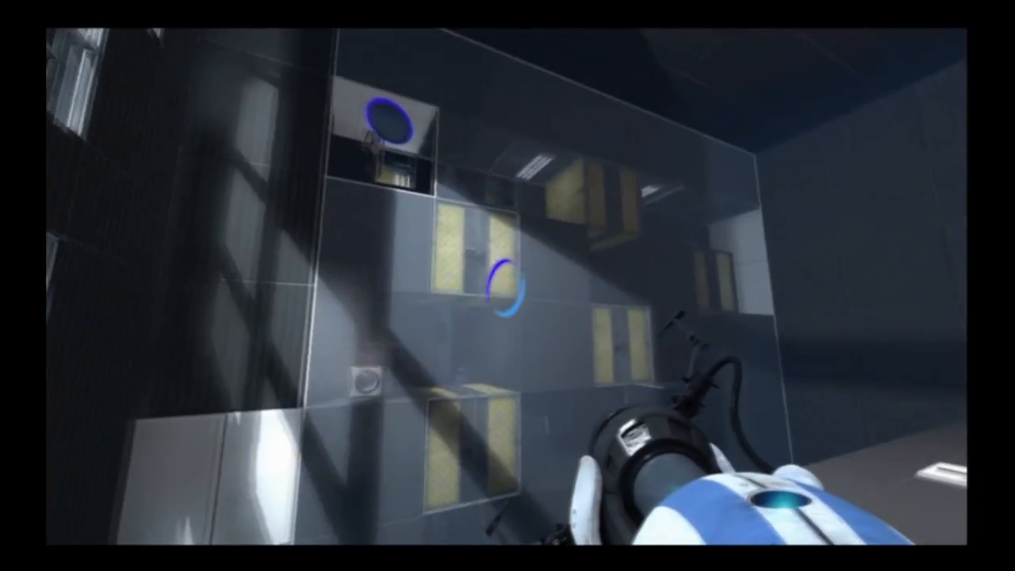
{"action": "mouse_move", "coordinate": [507, 285]}
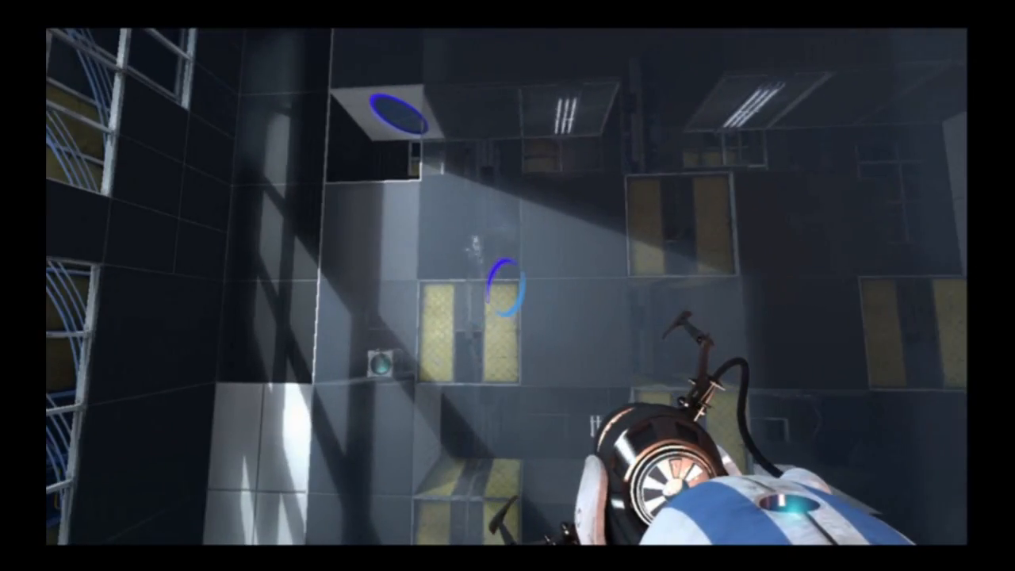
{"action": "mouse_move", "coordinate": [507, 285]}
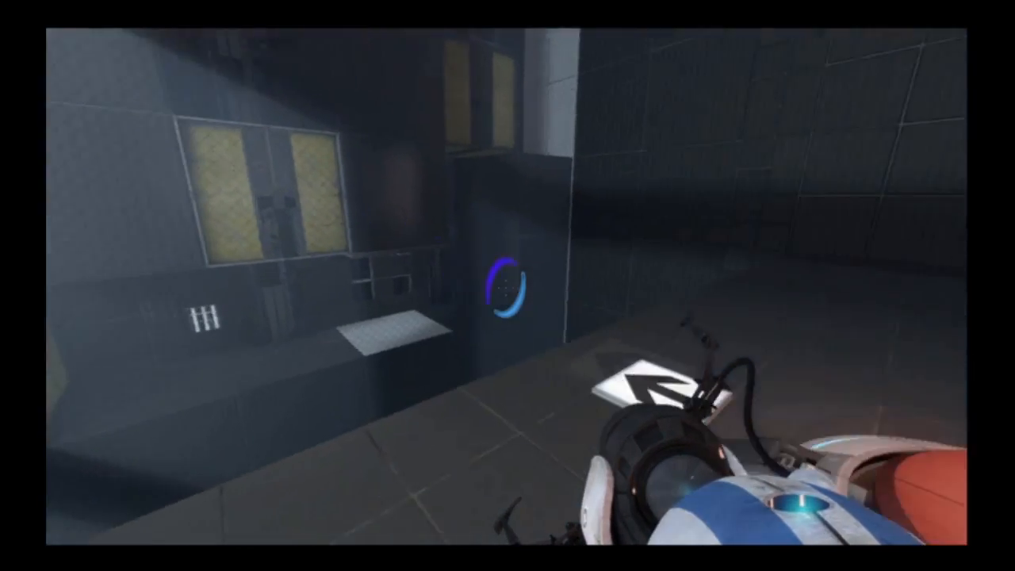
{"action": "mouse_move", "coordinate": [508, 286]}
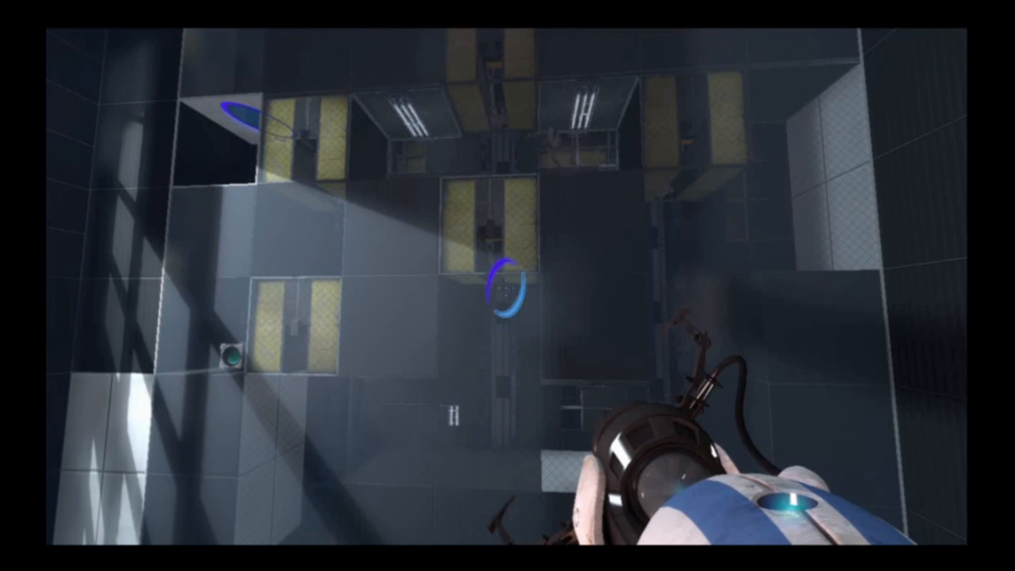
{"action": "mouse_move", "coordinate": [508, 286]}
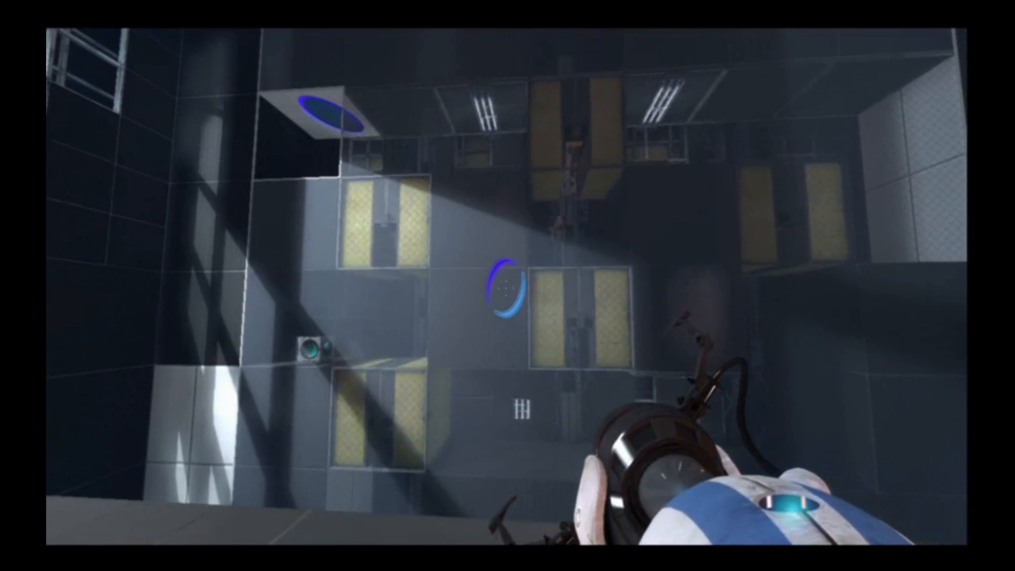
{"action": "mouse_move", "coordinate": [508, 285]}
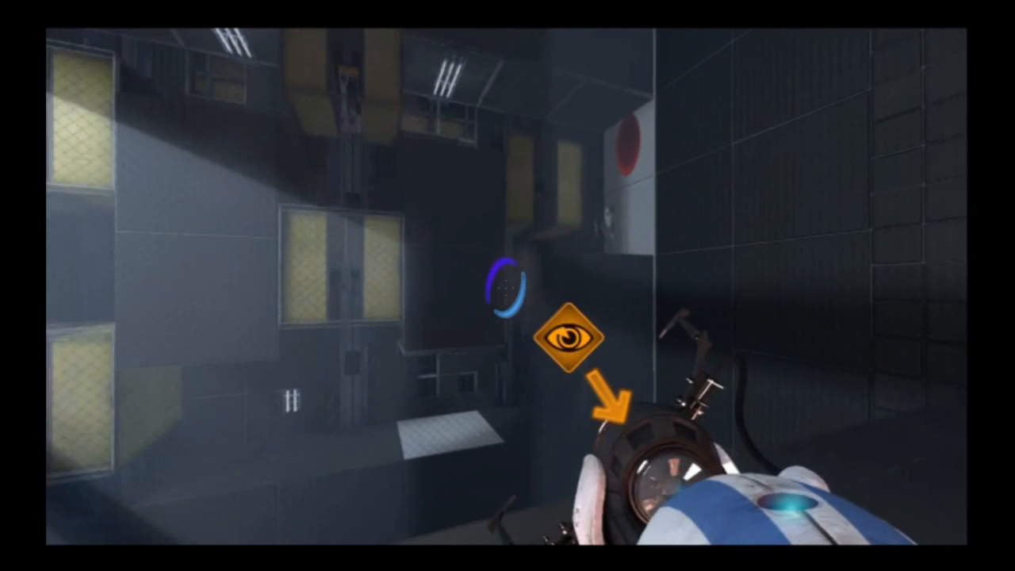
{"action": "mouse_move", "coordinate": [508, 285]}
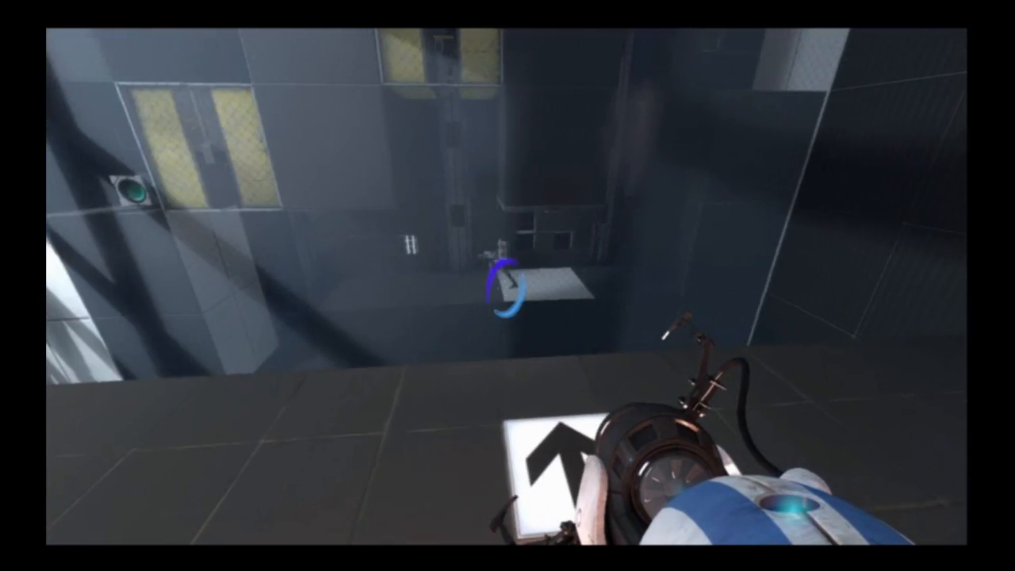
{"action": "mouse_move", "coordinate": [508, 286]}
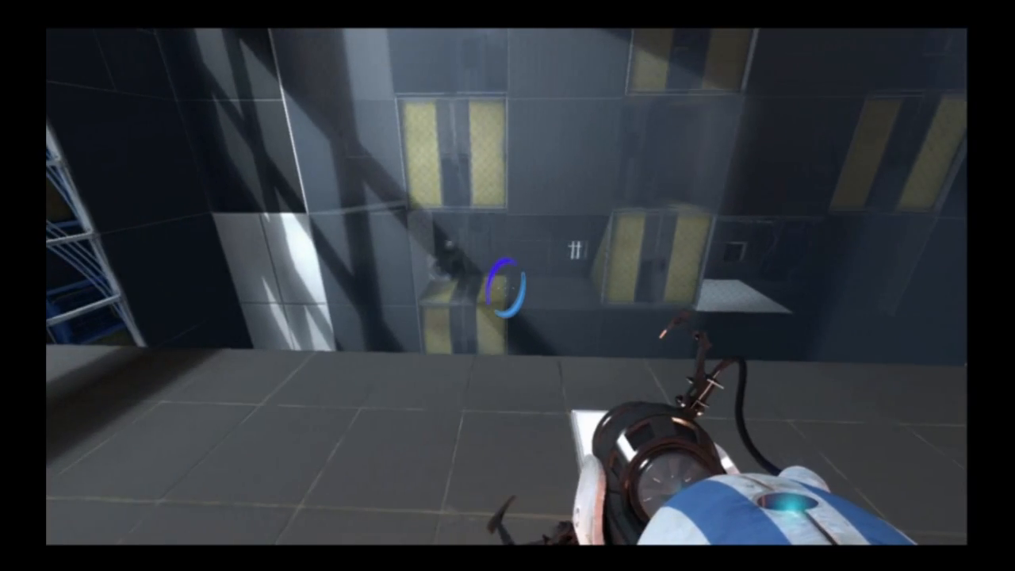
{"action": "mouse_move", "coordinate": [507, 285]}
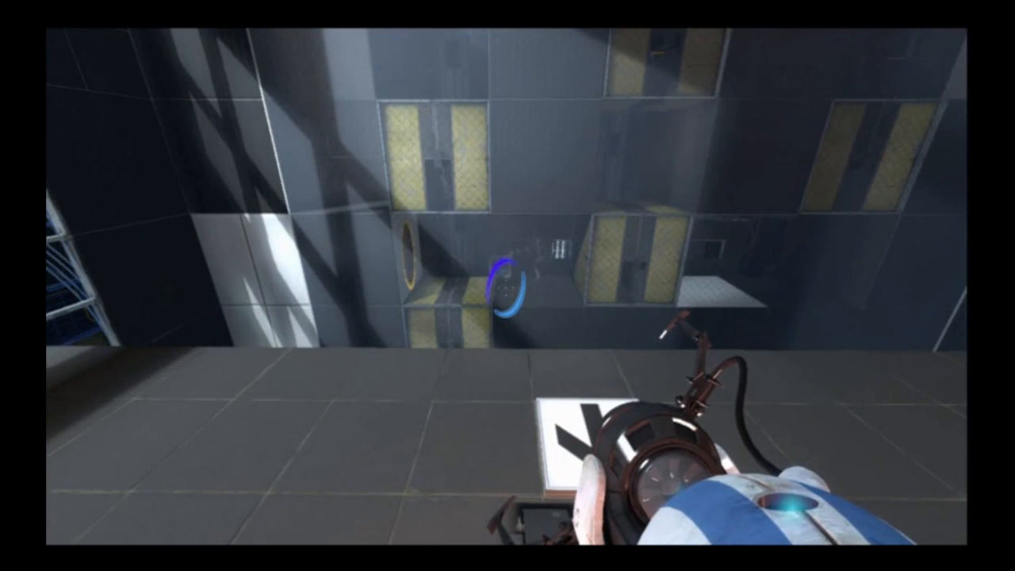
{"action": "mouse_move", "coordinate": [507, 286]}
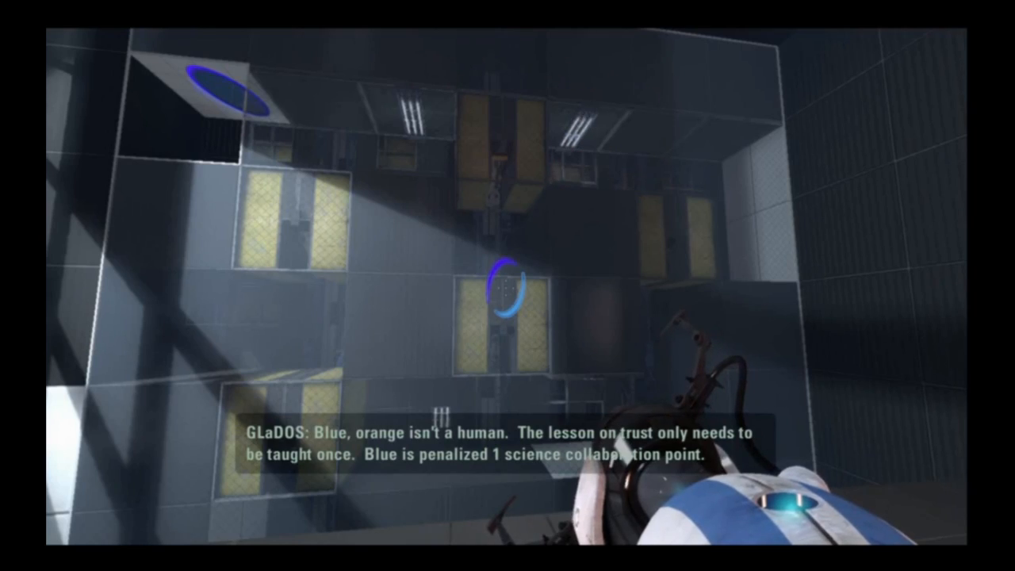
{"action": "mouse_move", "coordinate": [508, 285]}
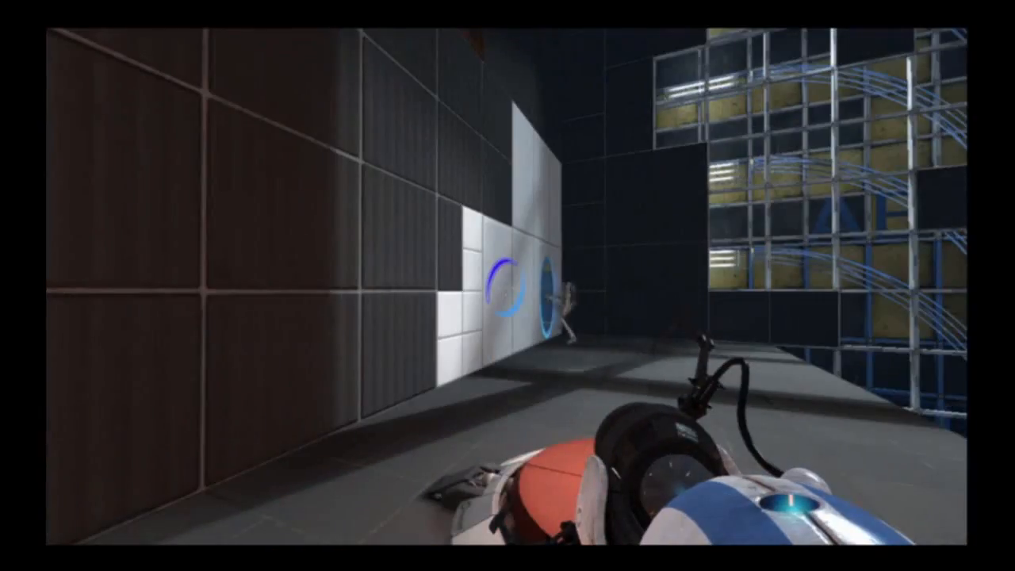
{"action": "mouse_move", "coordinate": [508, 285]}
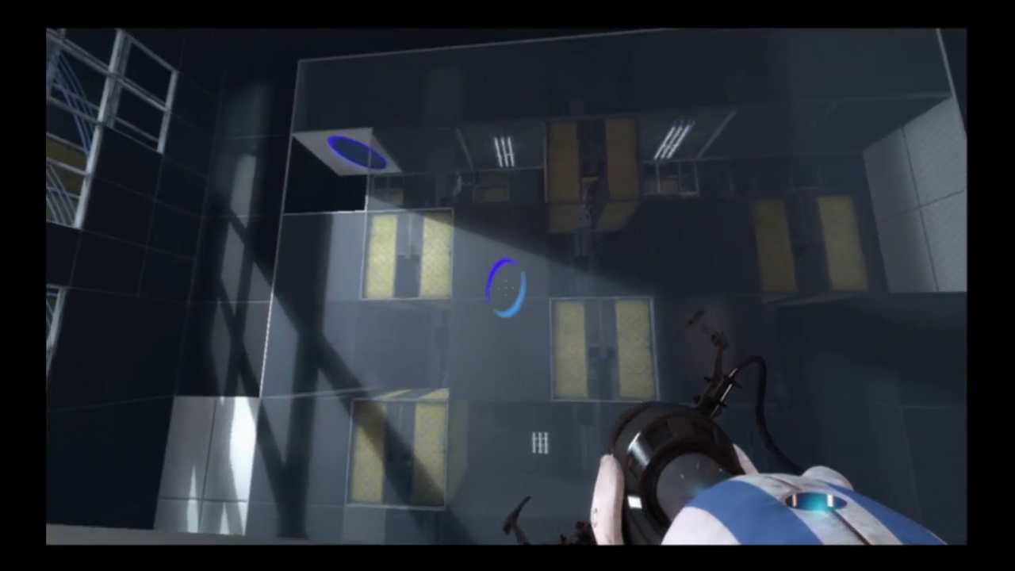
{"action": "mouse_move", "coordinate": [508, 285]}
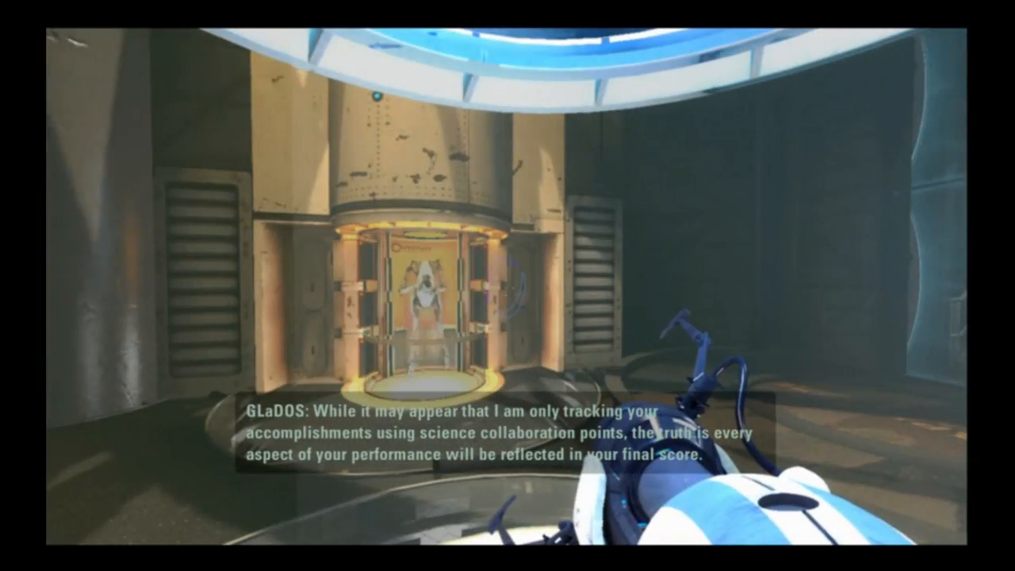
{"action": "mouse_move", "coordinate": [507, 286]}
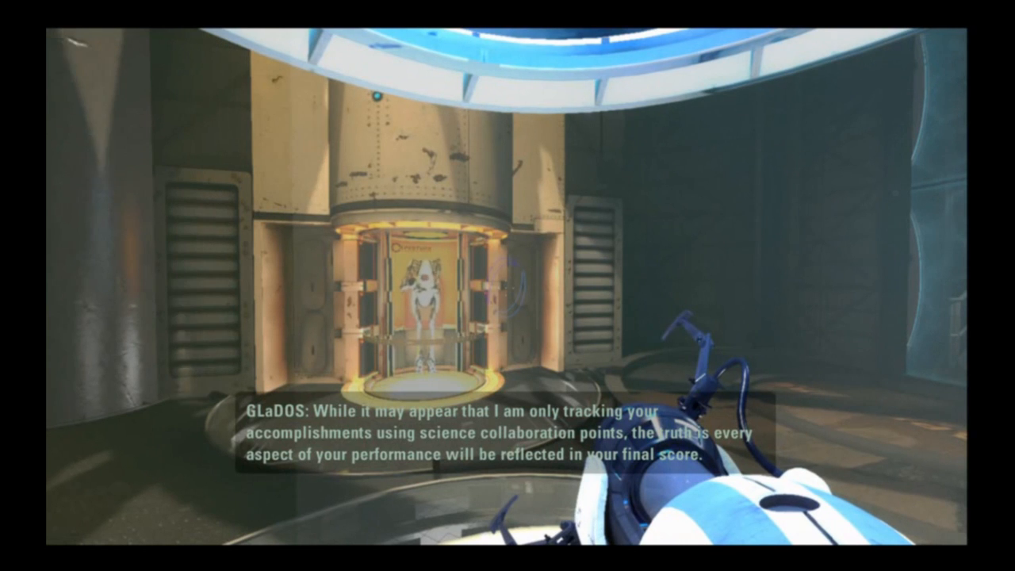